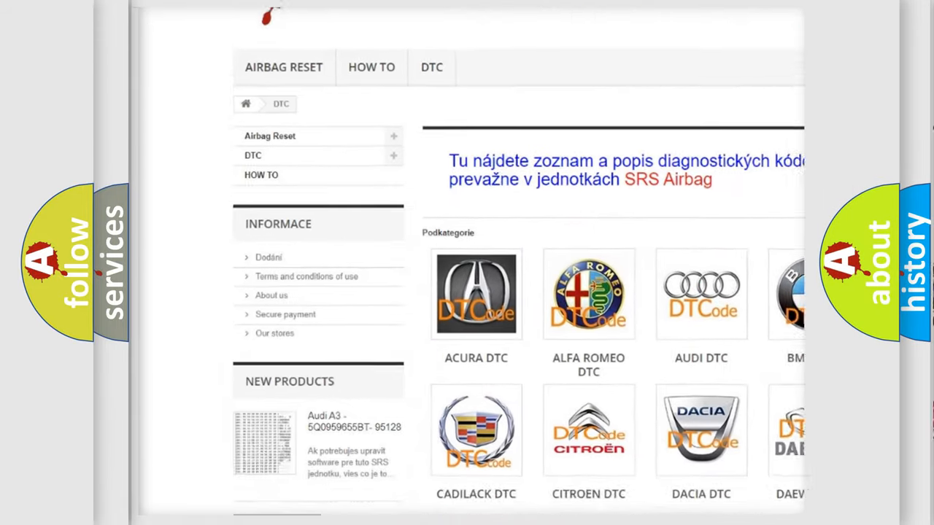
scroll("down", 3)
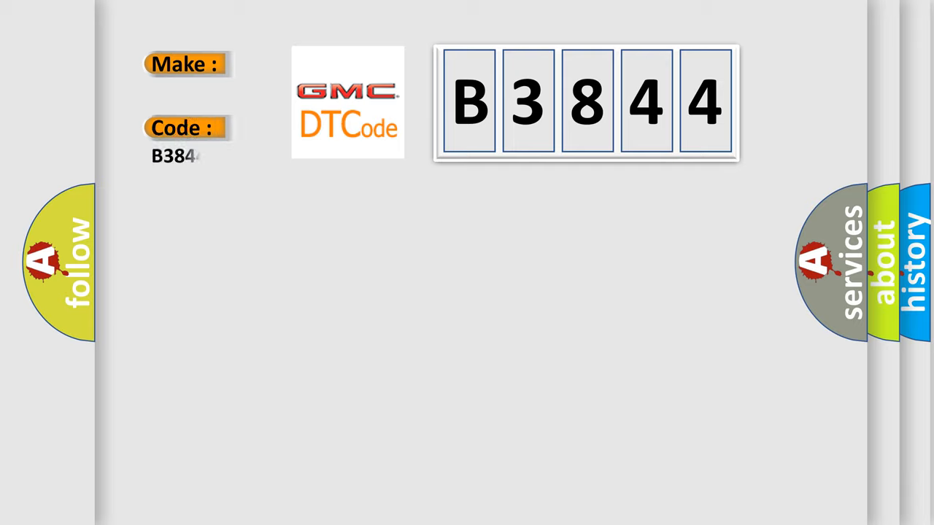
type("4")
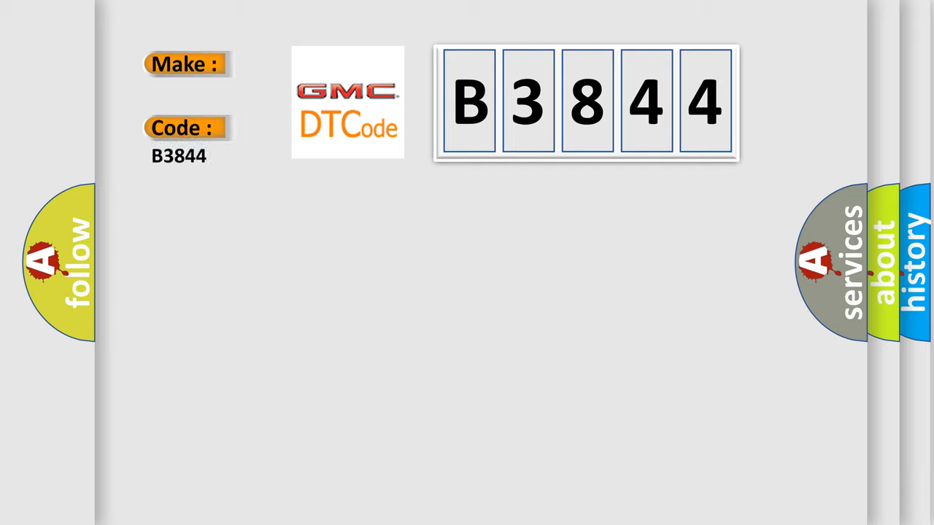